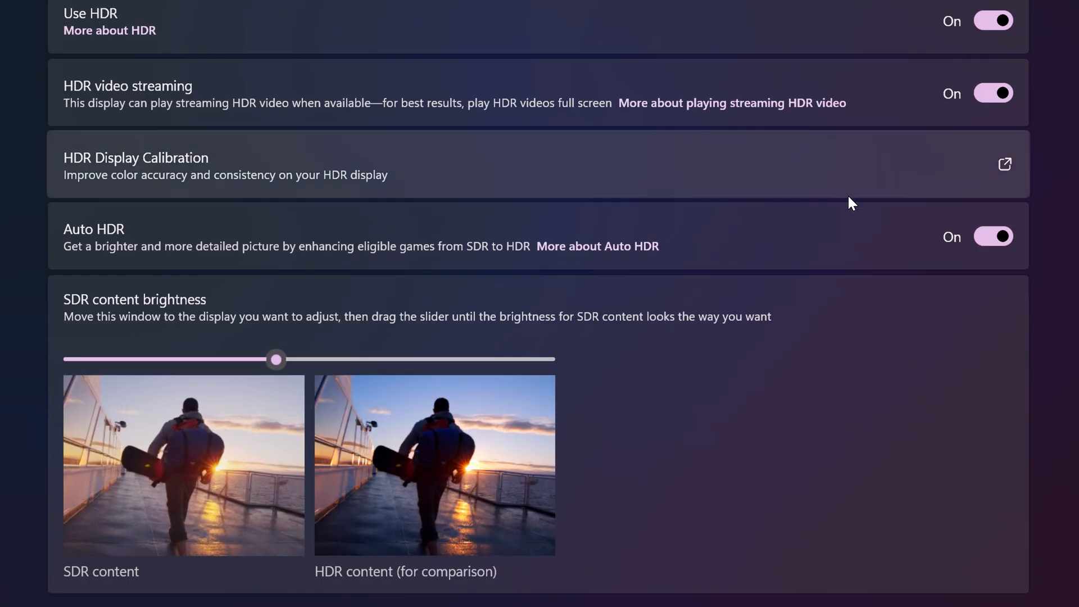
Step: Sweep SDR content brightness to 0, then about 90, settling at about 16
{"action": "scroll", "scroll_direction": "down", "scroll_amount": 3}
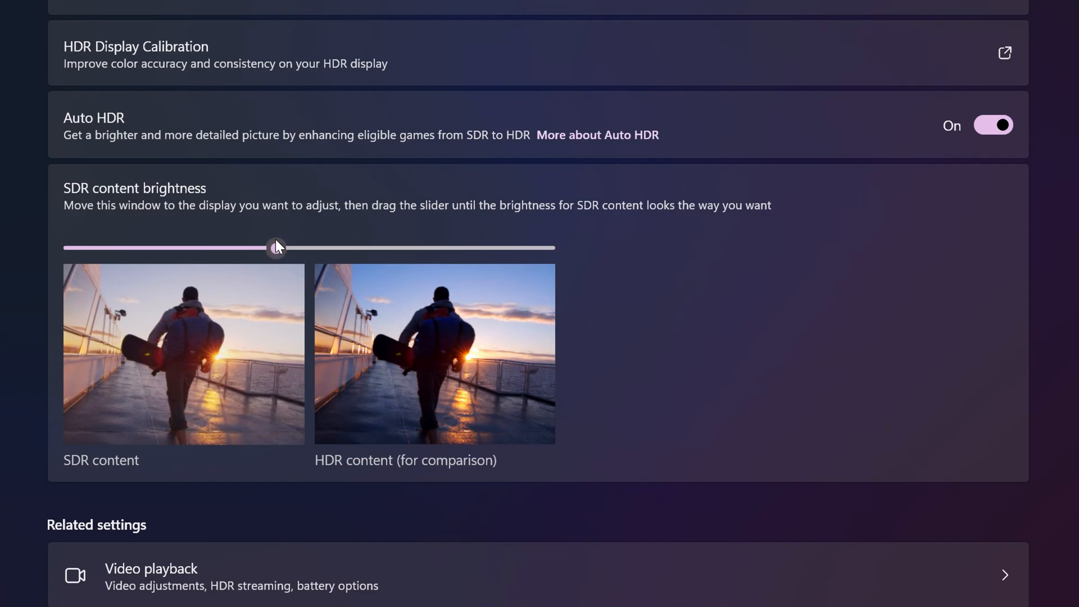
{"action": "left_click_drag", "start_coordinate": [275, 247], "coordinate": [73, 248]}
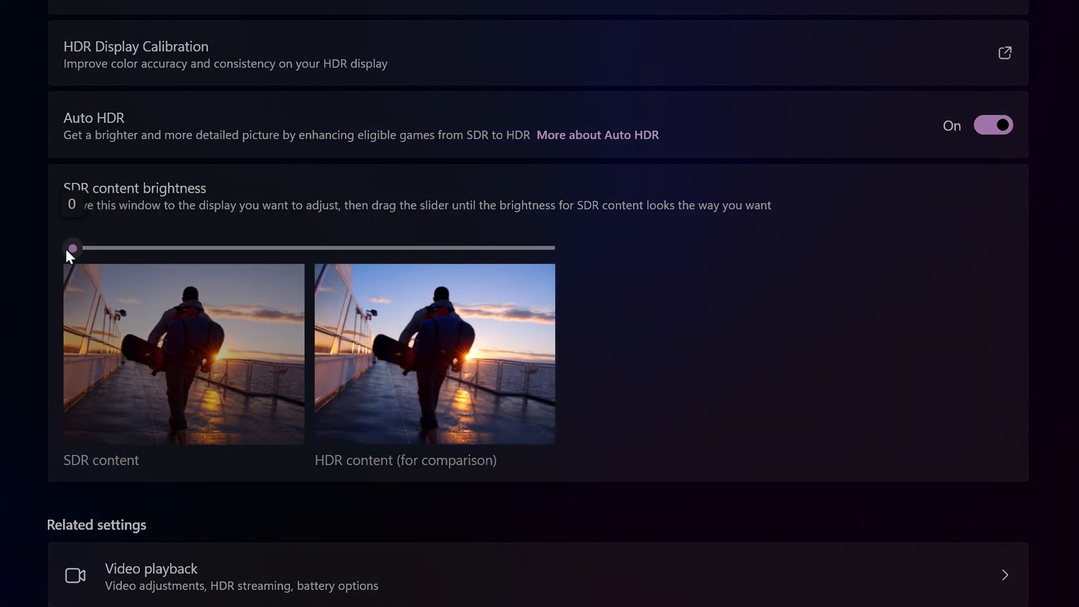
{"action": "left_click_drag", "start_coordinate": [73, 247], "coordinate": [499, 247]}
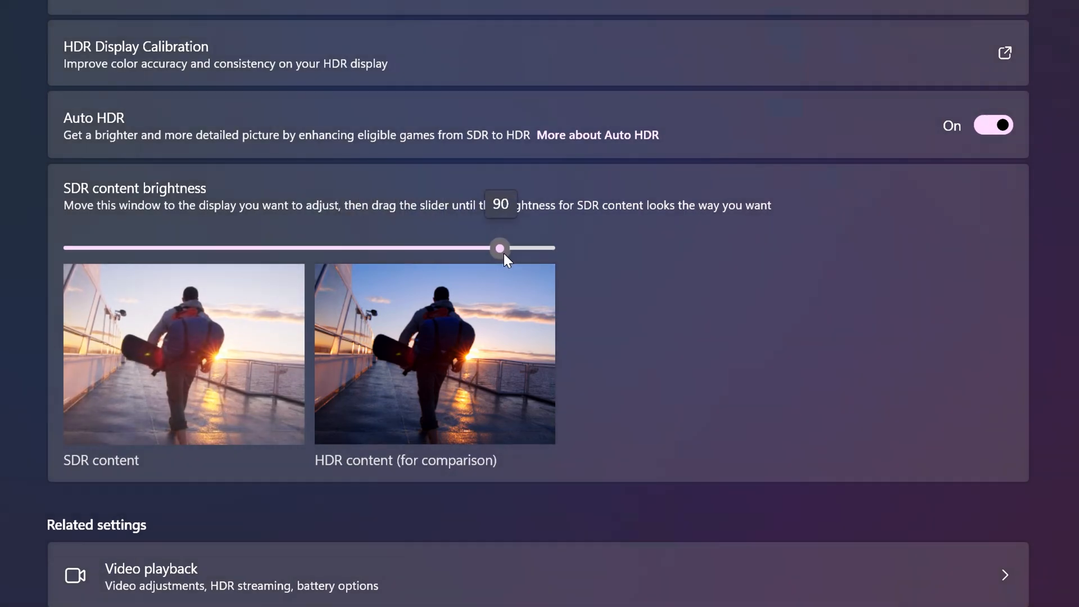
{"action": "left_click_drag", "start_coordinate": [499, 248], "coordinate": [150, 248]}
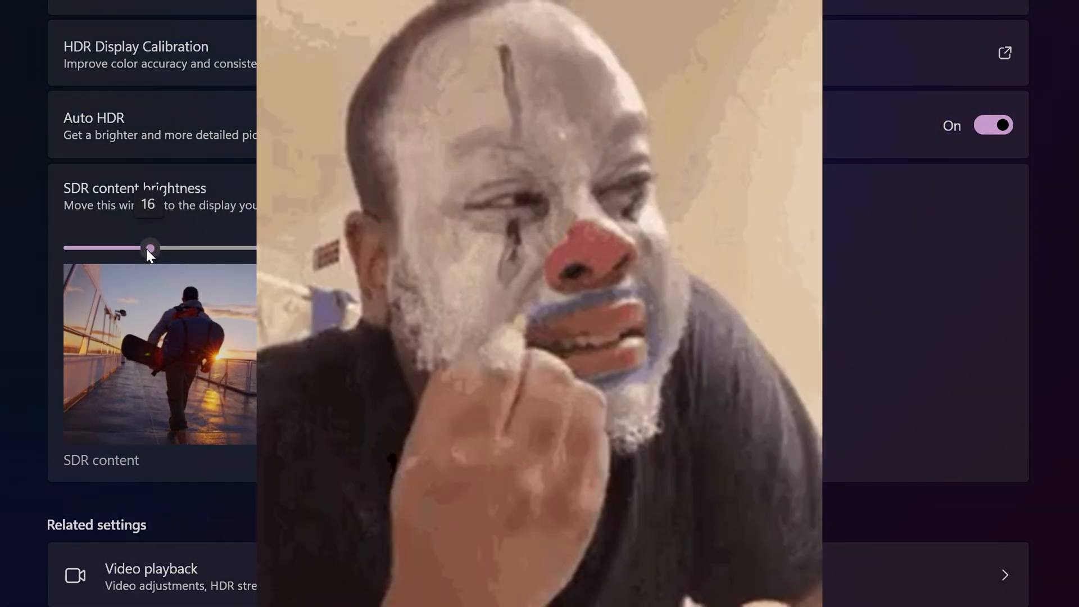
Step: Drop the SDR content brightness slider from 16 to 0
{"action": "left_click_drag", "start_coordinate": [150, 248], "coordinate": [73, 248]}
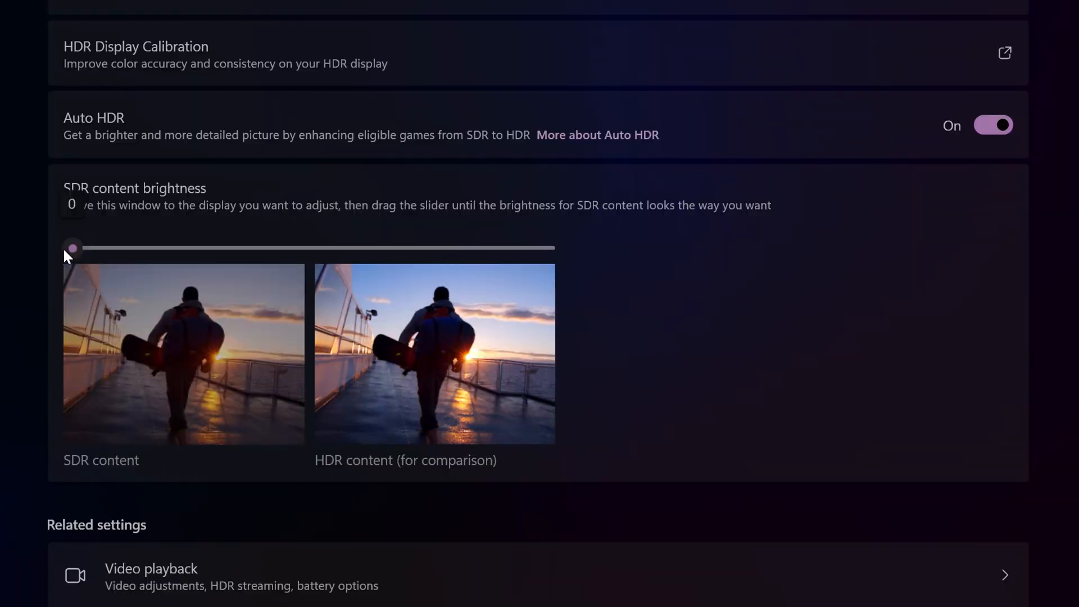
{"action": "left_click_drag", "start_coordinate": [73, 247], "coordinate": [545, 248]}
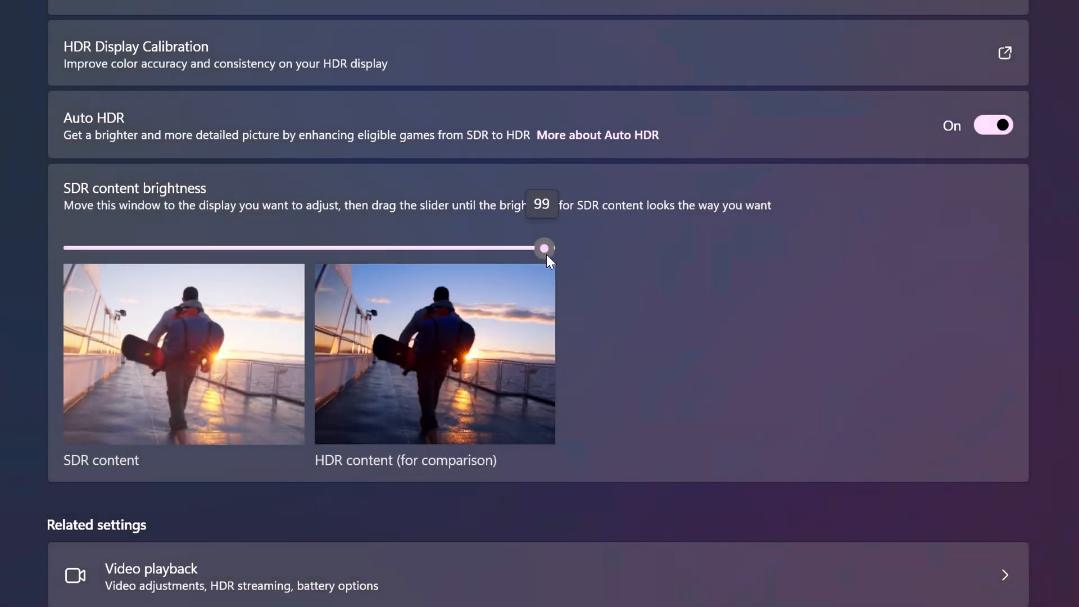
{"action": "left_click_drag", "start_coordinate": [545, 247], "coordinate": [135, 248]}
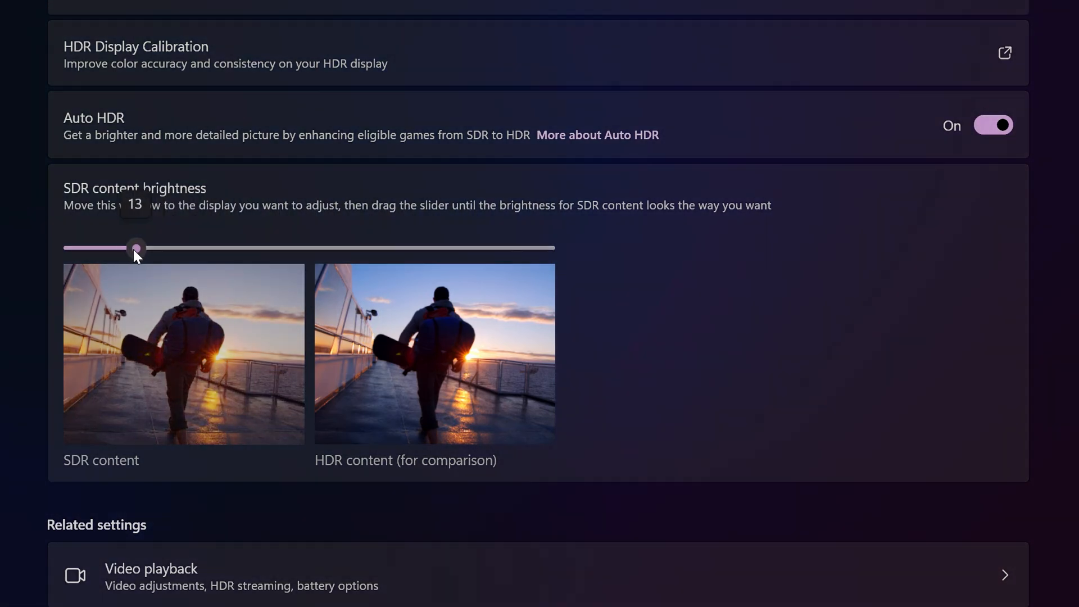
{"action": "left_click_drag", "start_coordinate": [135, 248], "coordinate": [73, 247]}
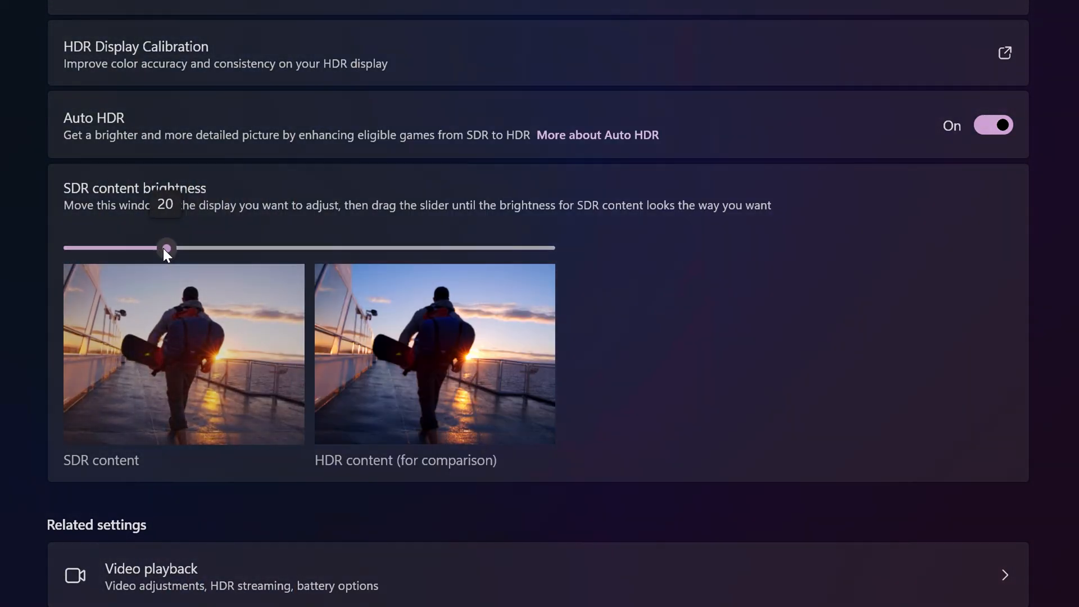
{"action": "left_click_drag", "start_coordinate": [167, 248], "coordinate": [72, 248]}
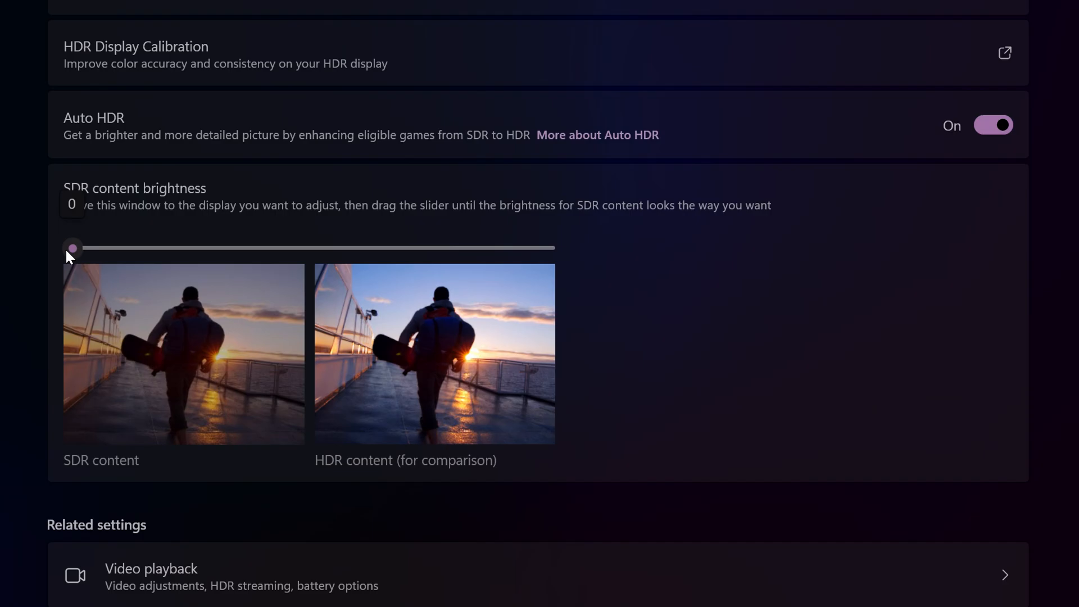
{"action": "left_click_drag", "start_coordinate": [73, 248], "coordinate": [546, 247]}
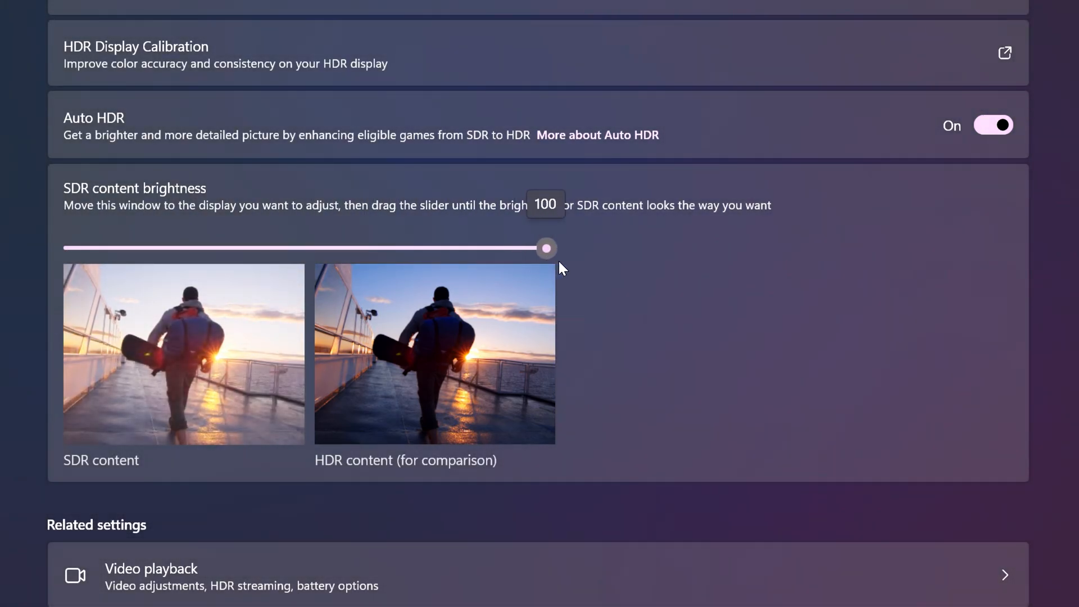
{"action": "left_click_drag", "start_coordinate": [545, 248], "coordinate": [277, 247]}
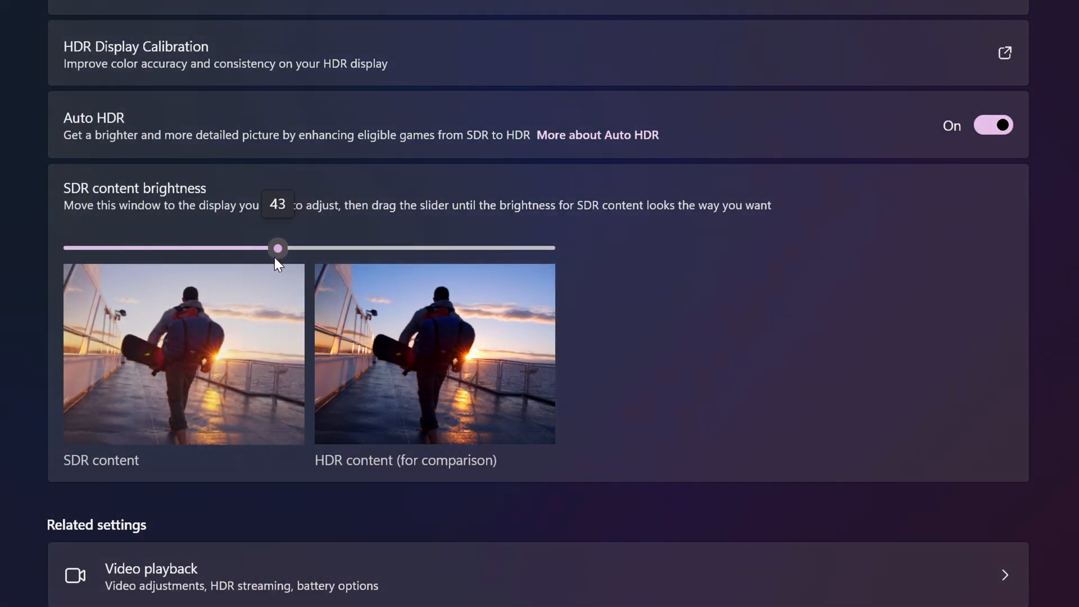
{"action": "left_click_drag", "start_coordinate": [277, 248], "coordinate": [72, 247]}
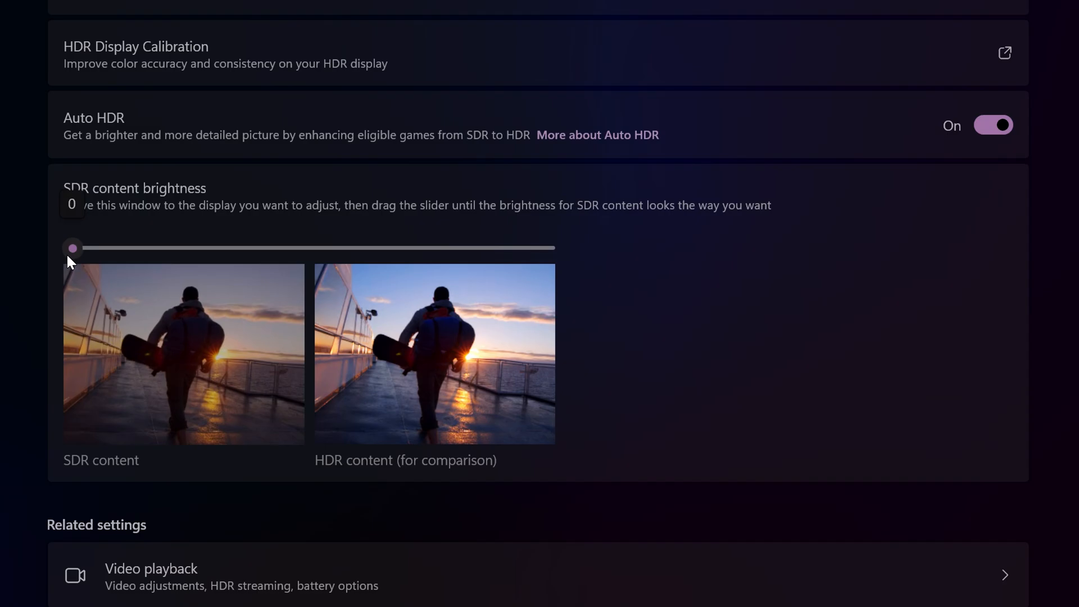
{"action": "left_click_drag", "start_coordinate": [72, 248], "coordinate": [546, 247]}
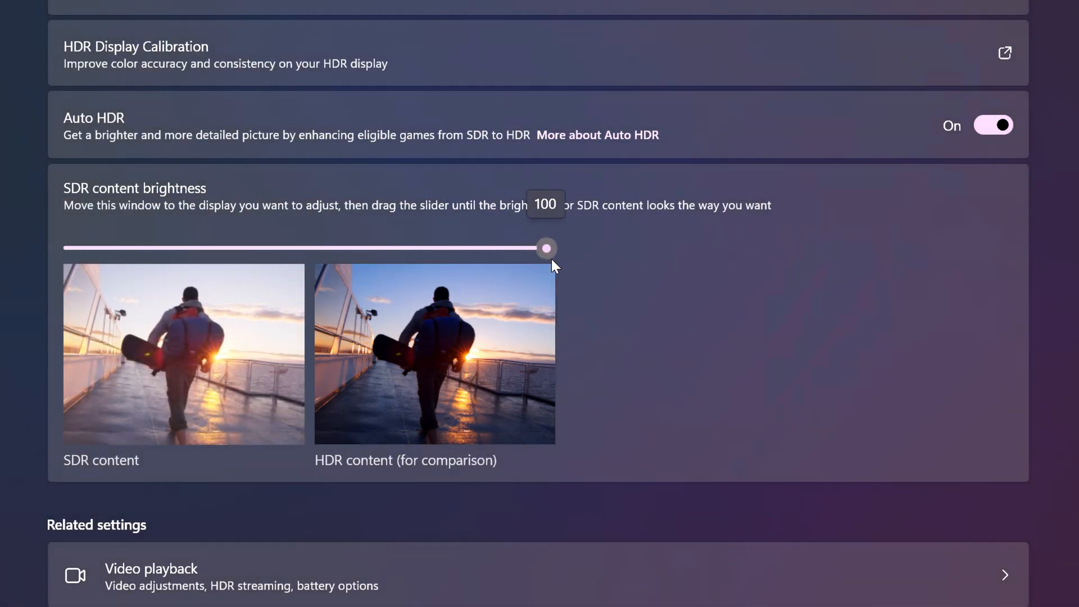
{"action": "left_click_drag", "start_coordinate": [546, 248], "coordinate": [251, 248]}
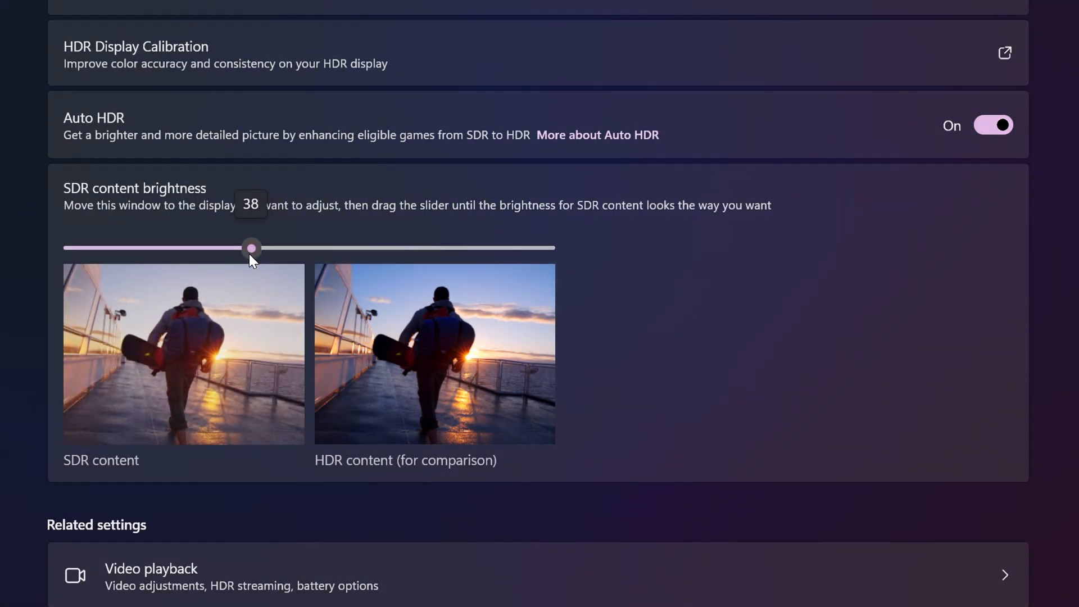
{"action": "left_click_drag", "start_coordinate": [251, 248], "coordinate": [262, 248]}
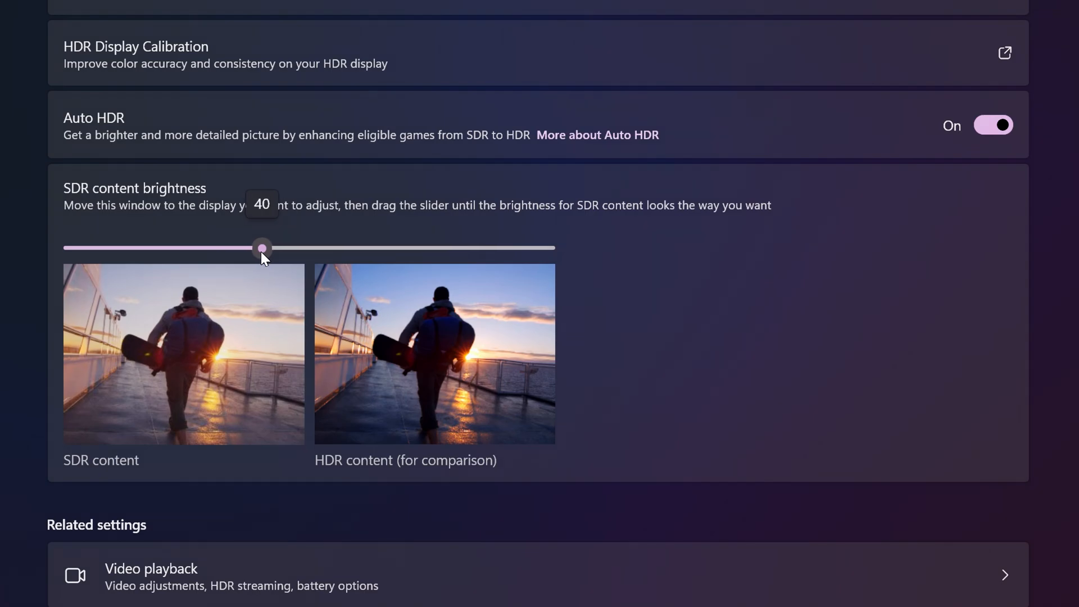
{"action": "left_click_drag", "start_coordinate": [263, 248], "coordinate": [73, 248]}
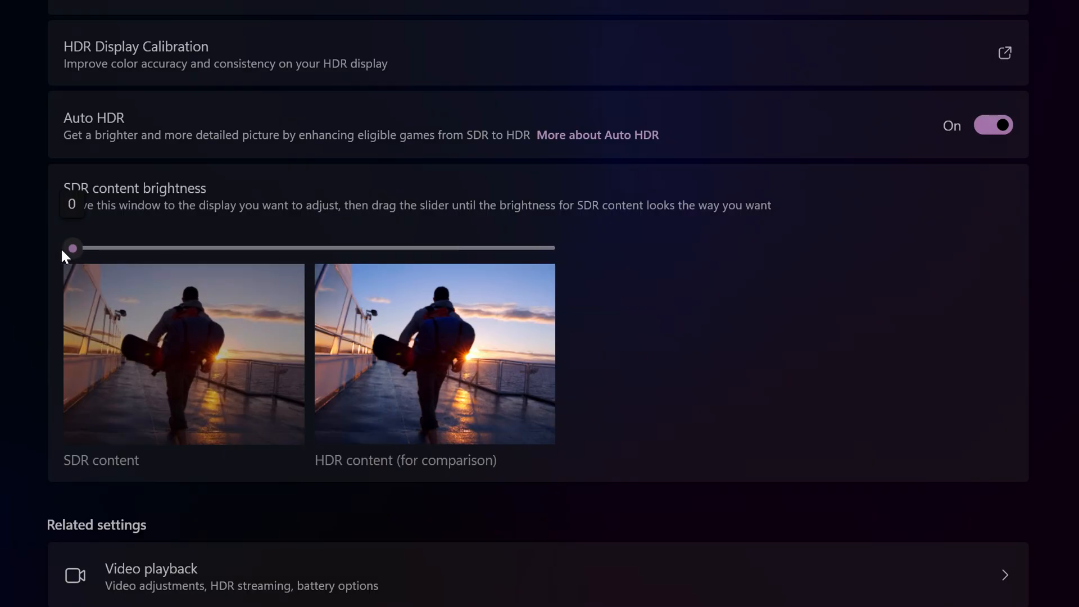
Step: Sweep SDR content brightness through 100, 9, 33, 0, 94 and 0, resting at 40
{"action": "left_click_drag", "start_coordinate": [72, 248], "coordinate": [545, 248]}
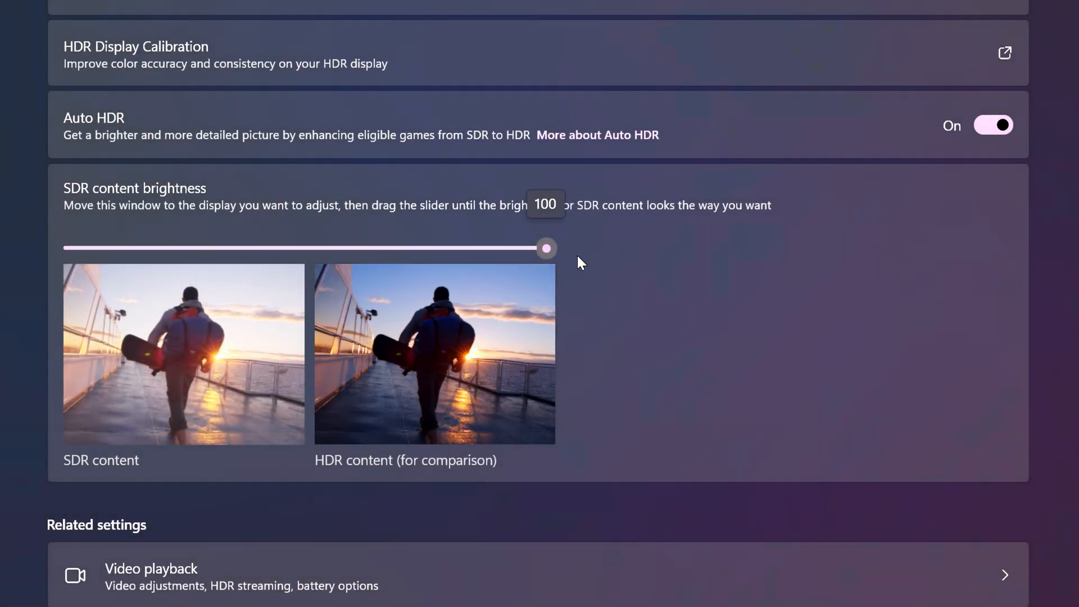
{"action": "left_click_drag", "start_coordinate": [545, 248], "coordinate": [117, 248]}
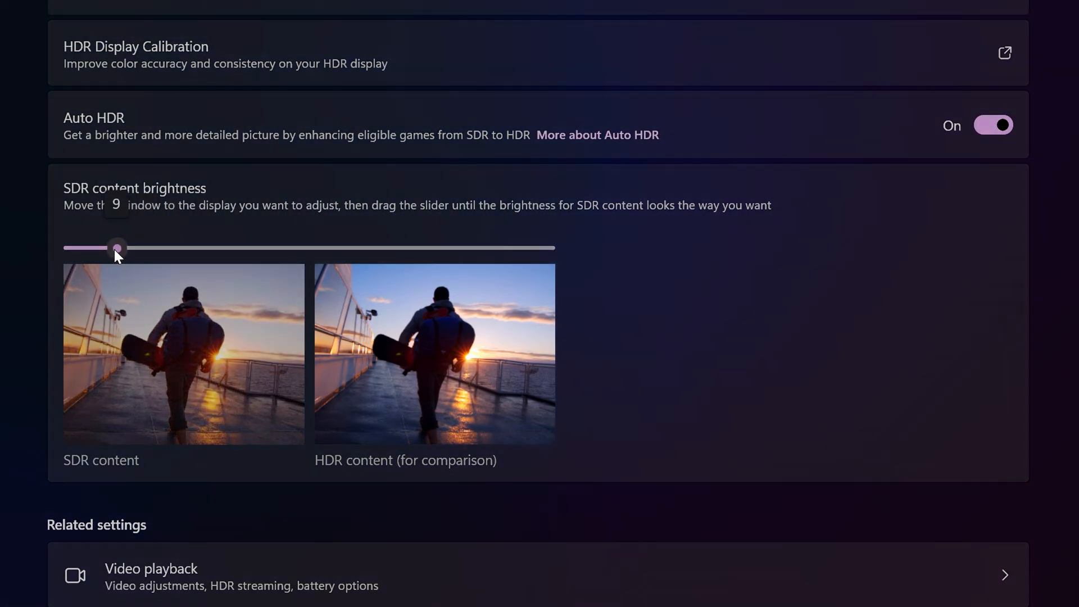
{"action": "left_click_drag", "start_coordinate": [117, 248], "coordinate": [229, 248]}
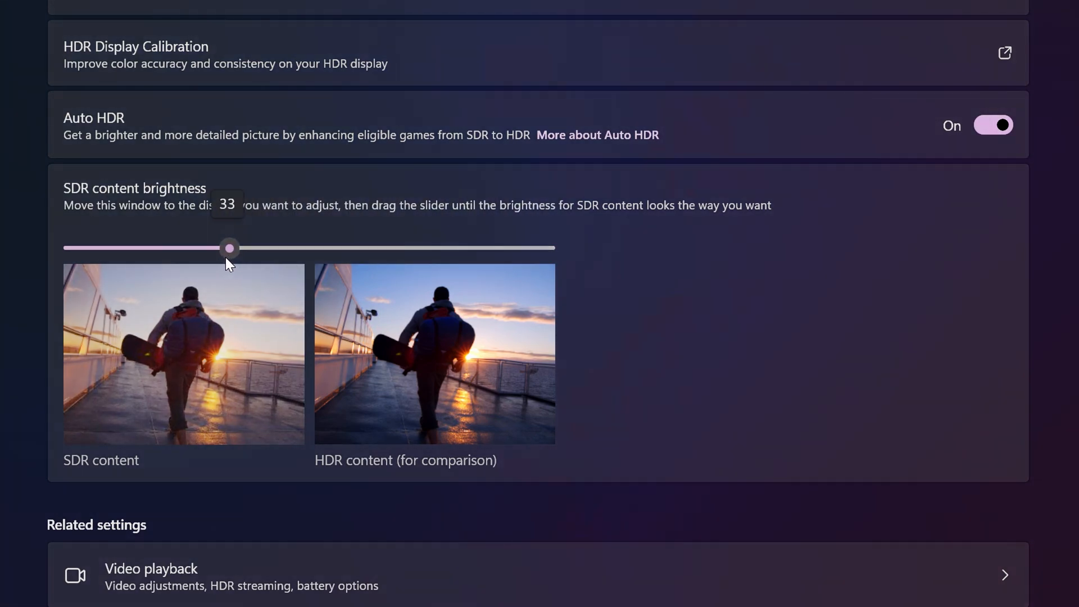
{"action": "left_click_drag", "start_coordinate": [229, 247], "coordinate": [73, 247]}
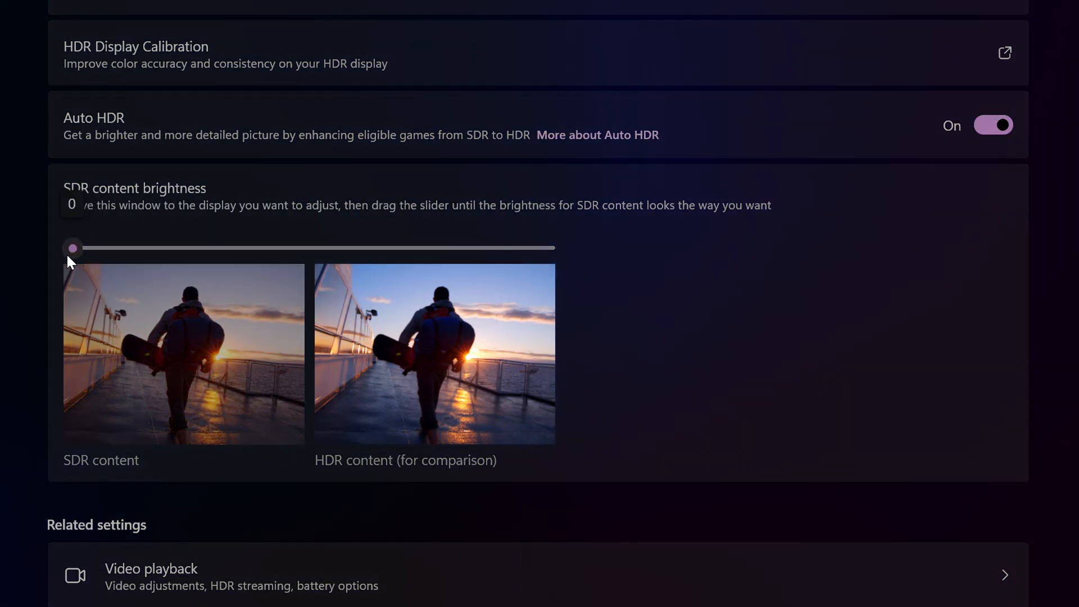
{"action": "left_click_drag", "start_coordinate": [73, 247], "coordinate": [516, 248]}
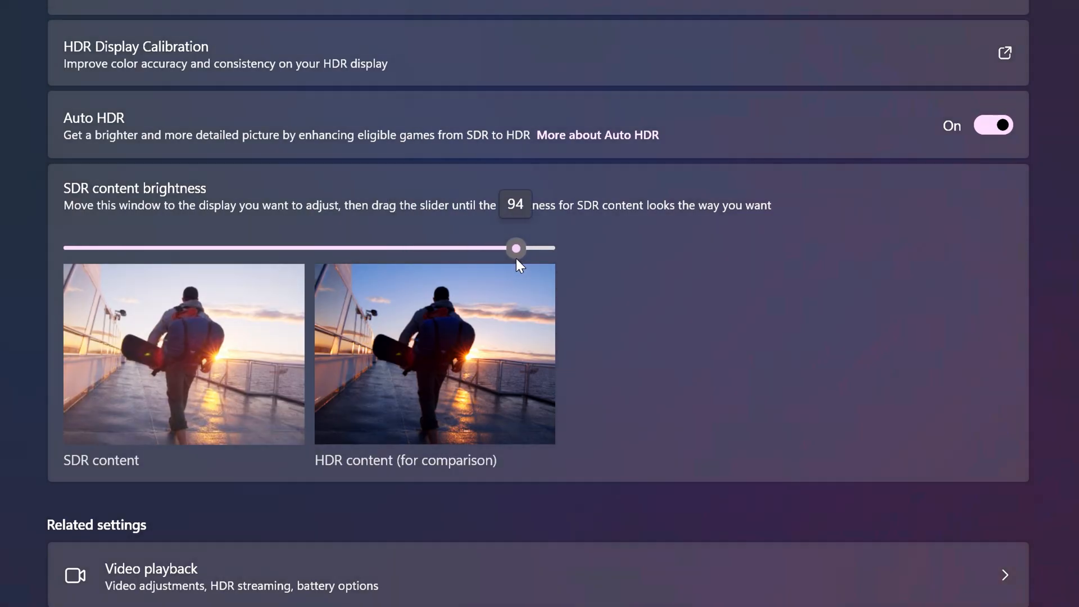
{"action": "left_click_drag", "start_coordinate": [516, 248], "coordinate": [73, 248]}
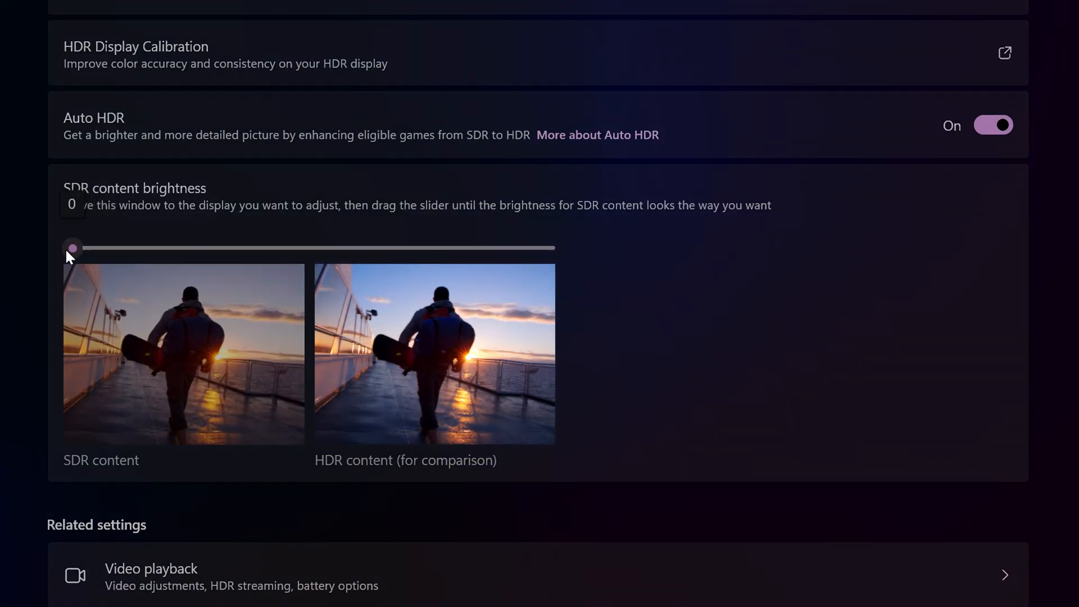
{"action": "left_click_drag", "start_coordinate": [73, 248], "coordinate": [546, 247]}
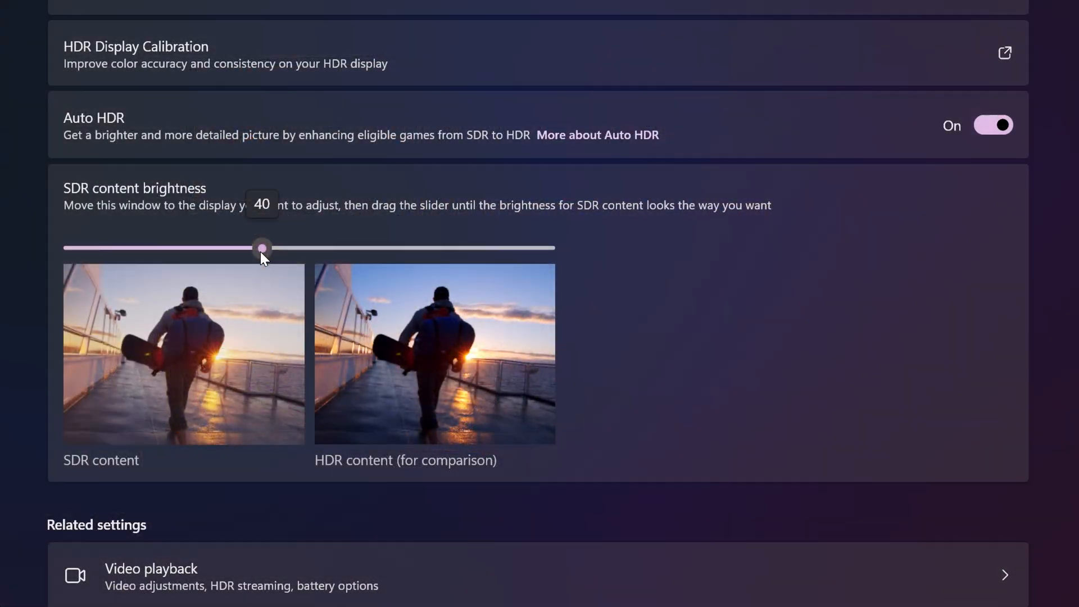
Step: Set SDR content brightness to 48 and toggle Auto HDR off, then back on
{"action": "left_click_drag", "start_coordinate": [262, 247], "coordinate": [297, 248]}
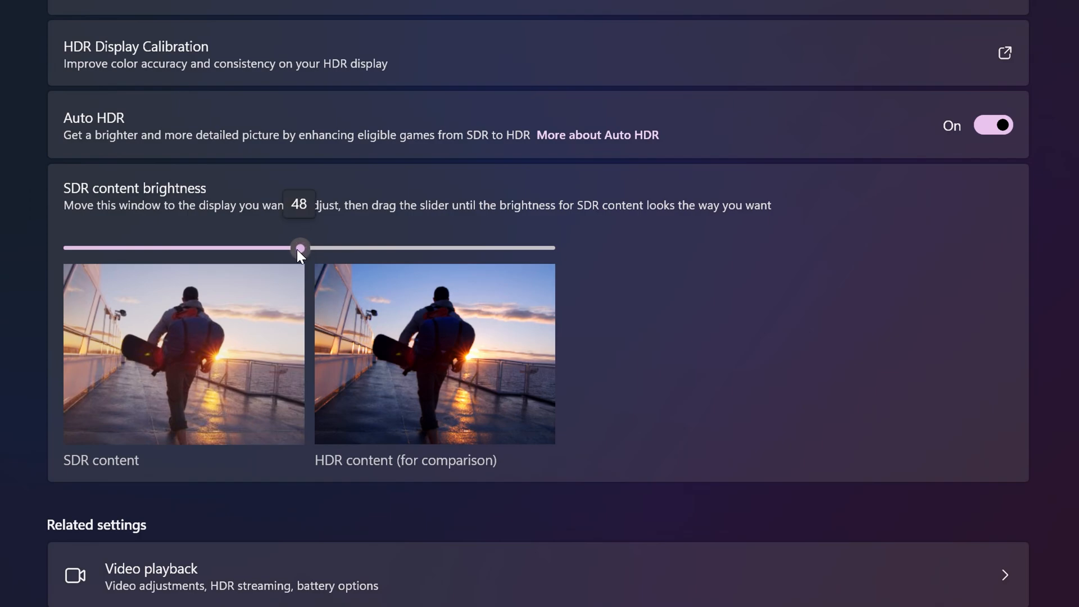
{"action": "mouse_move", "coordinate": [404, 354]}
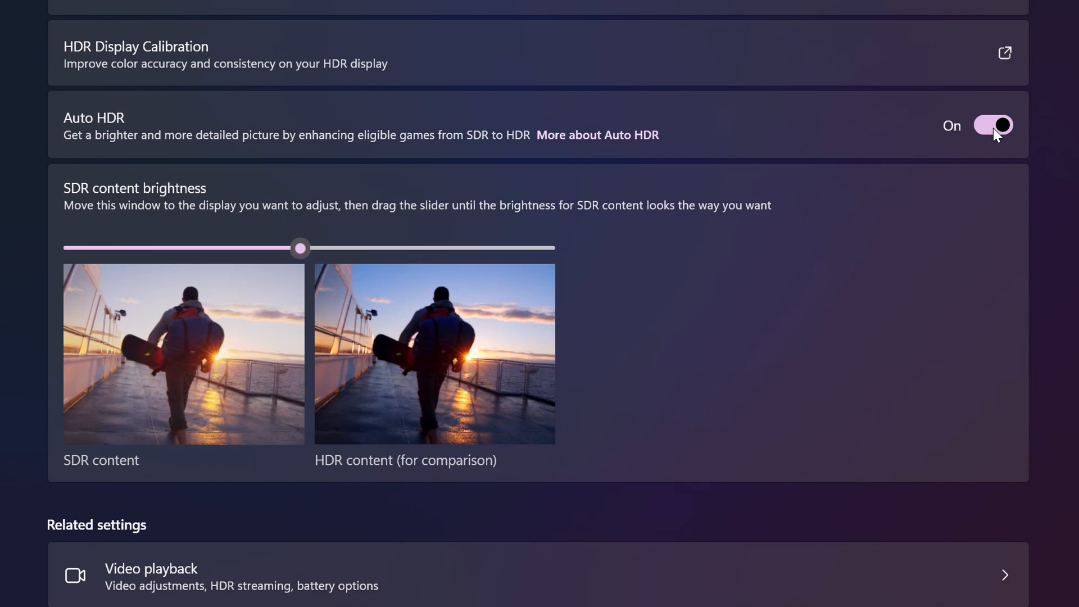
{"action": "left_click", "coordinate": [993, 125]}
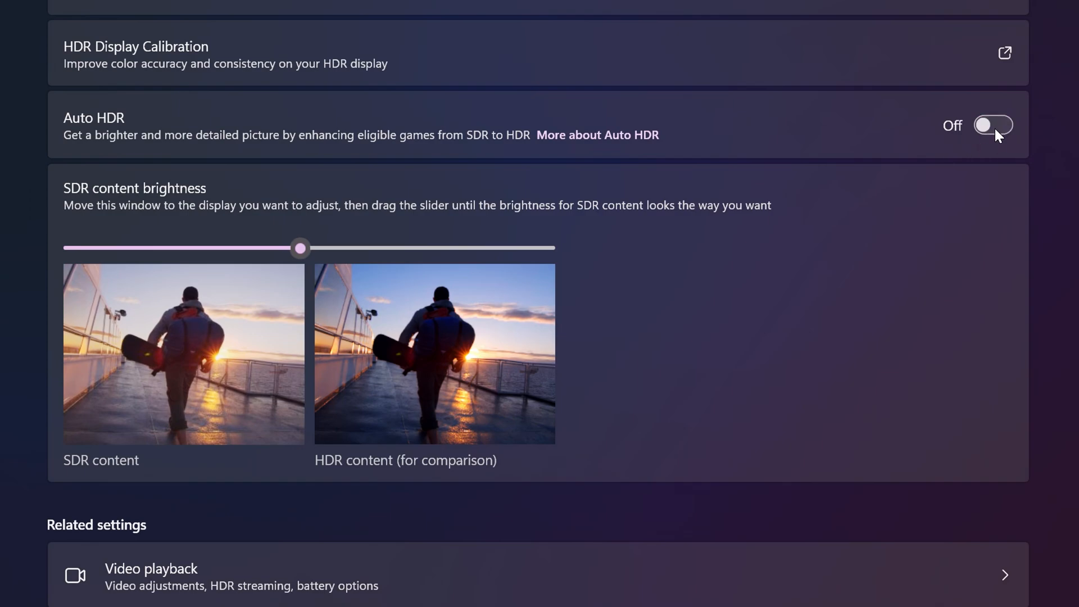
{"action": "left_click", "coordinate": [992, 124]}
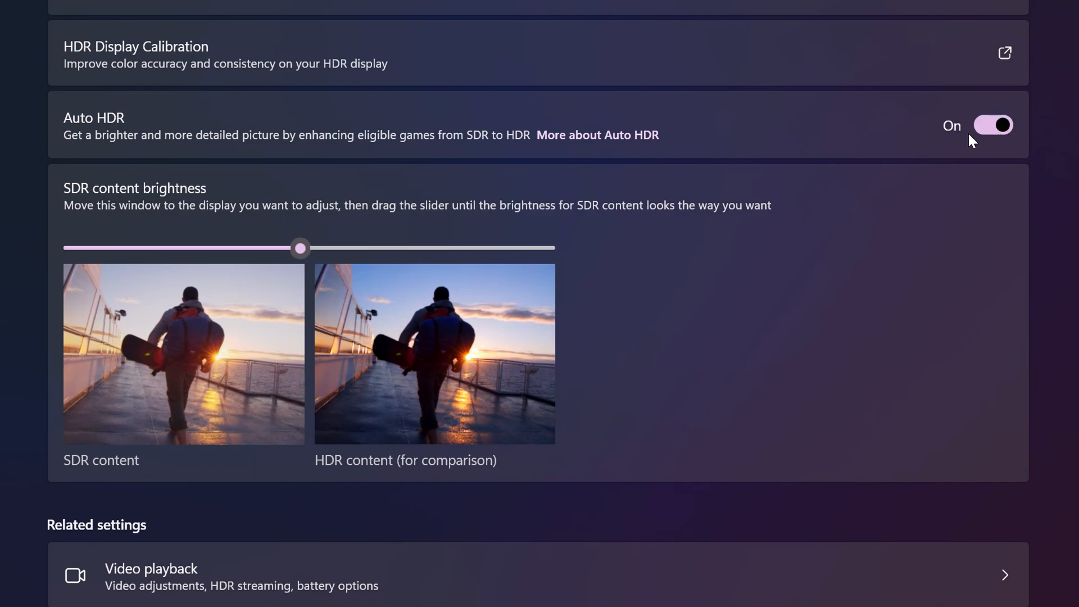